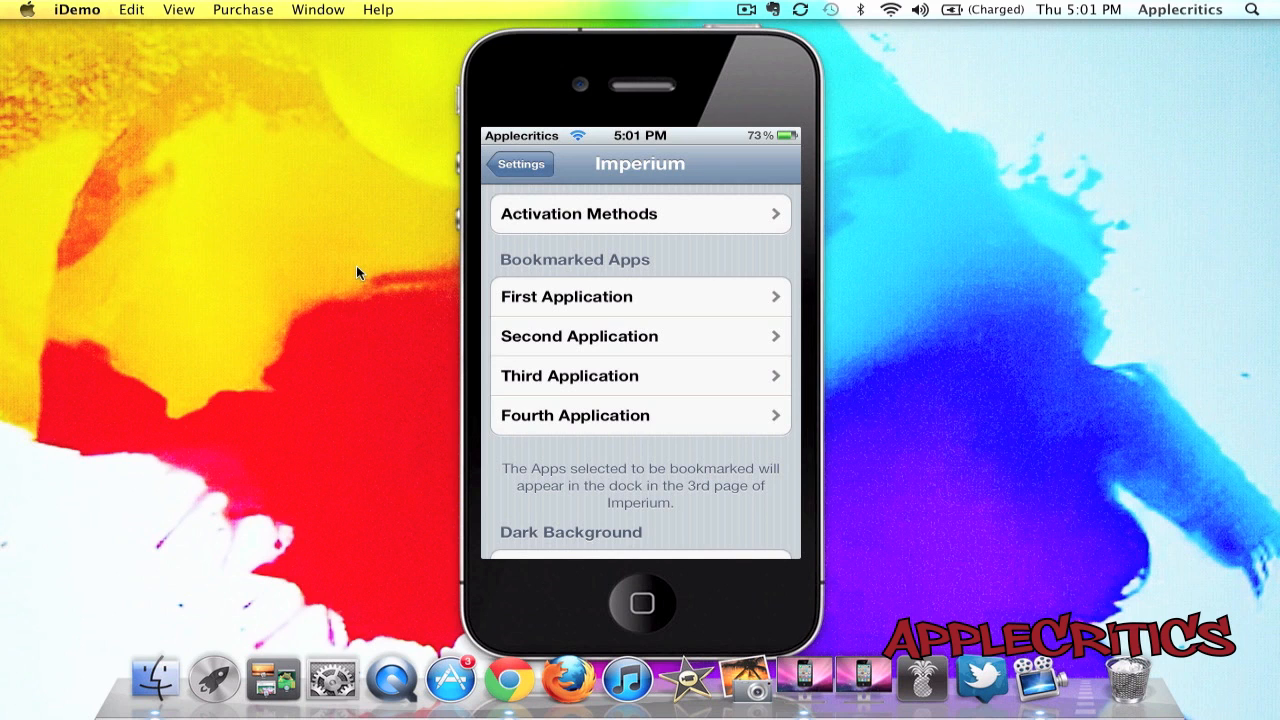
- Browse the activation method options, then return to the main Imperium settings
click(640, 213)
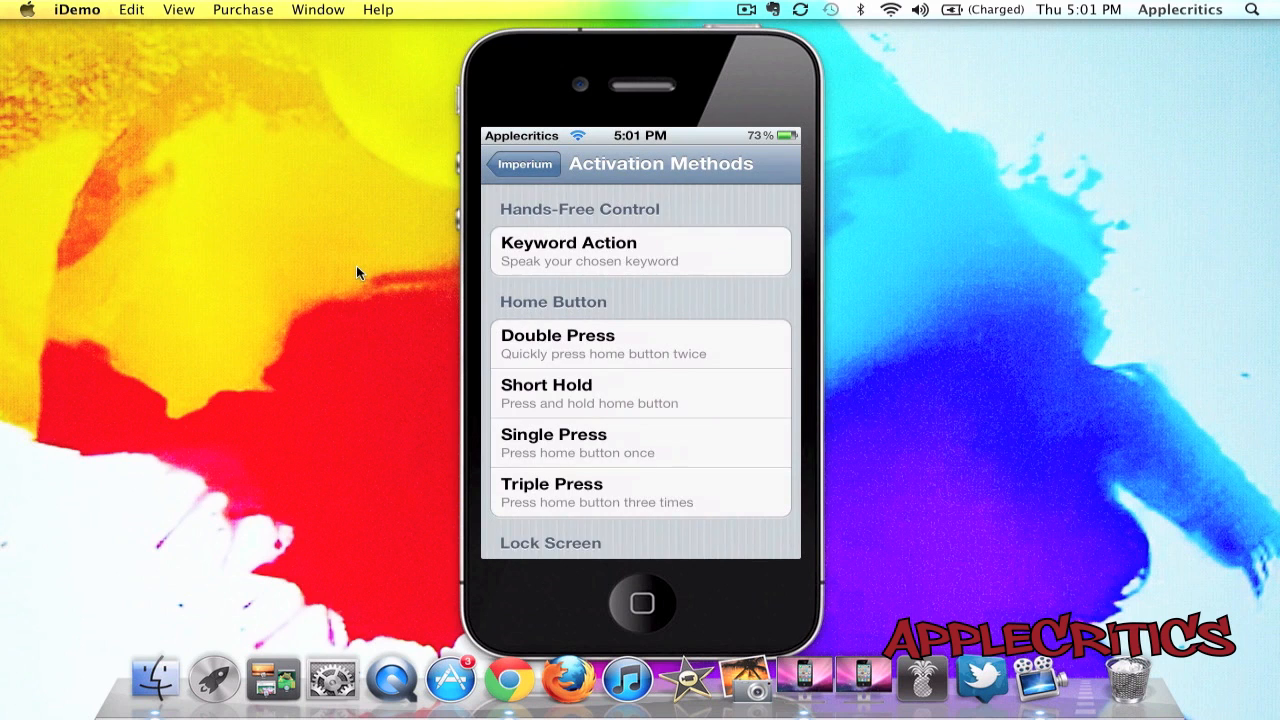
scroll(down, 3)
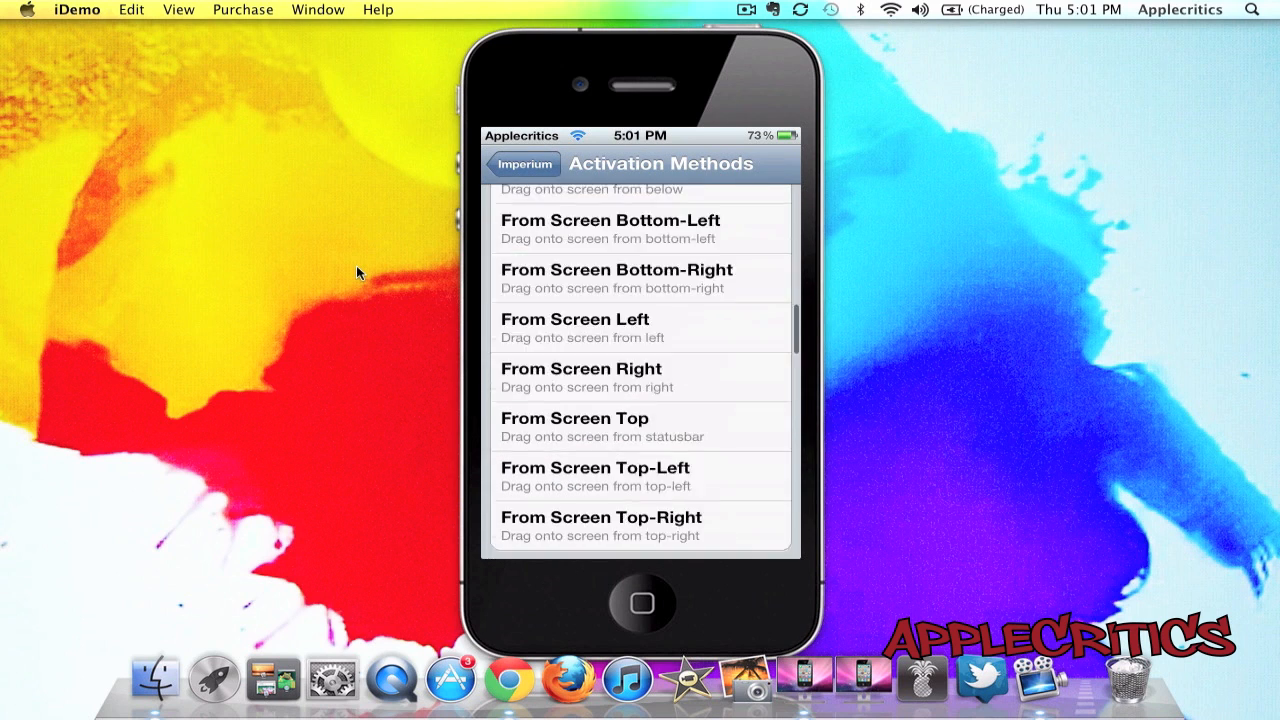
scroll(down, 3)
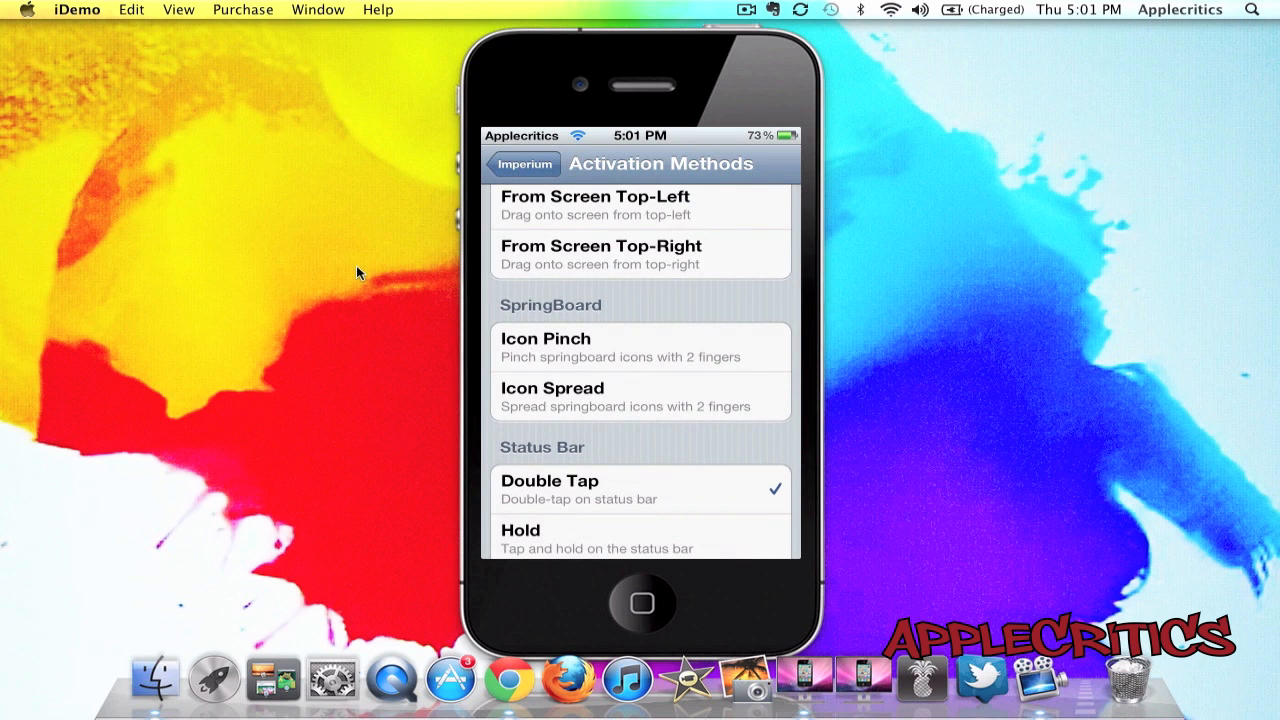
click(519, 164)
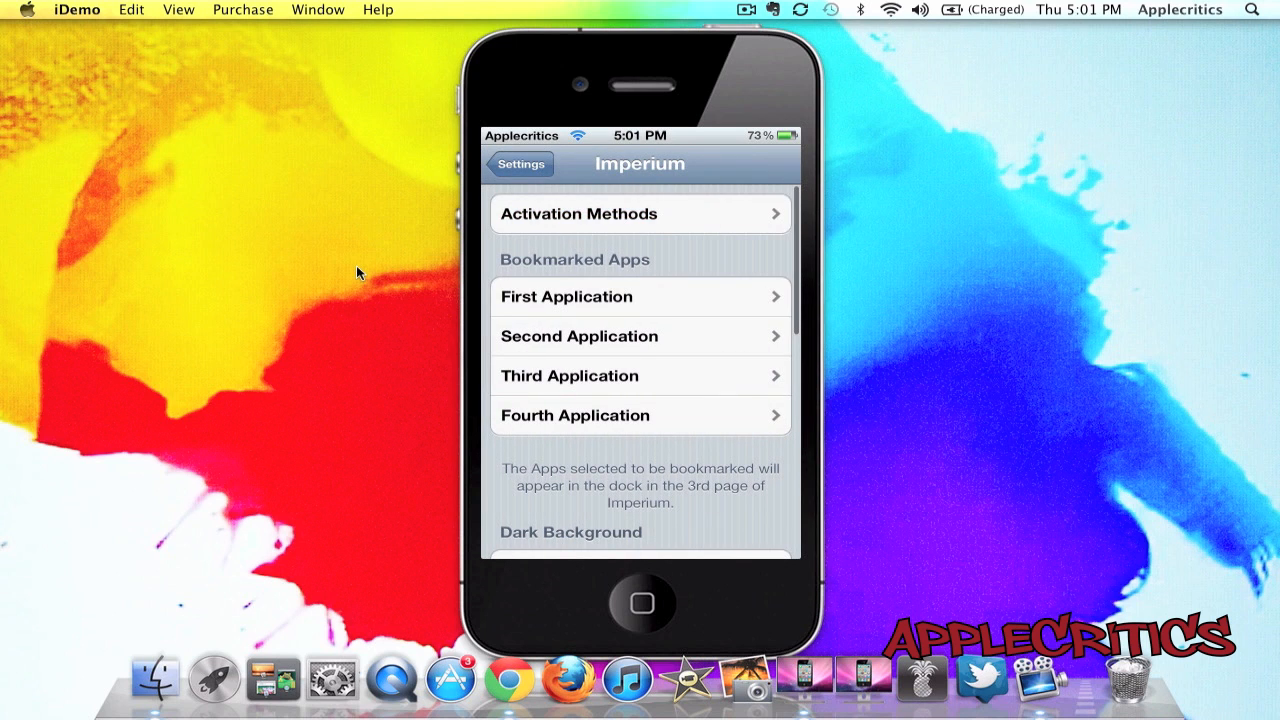
- Scroll down to the First Application bookmark and view its app choices, then go back
scroll(down, 3)
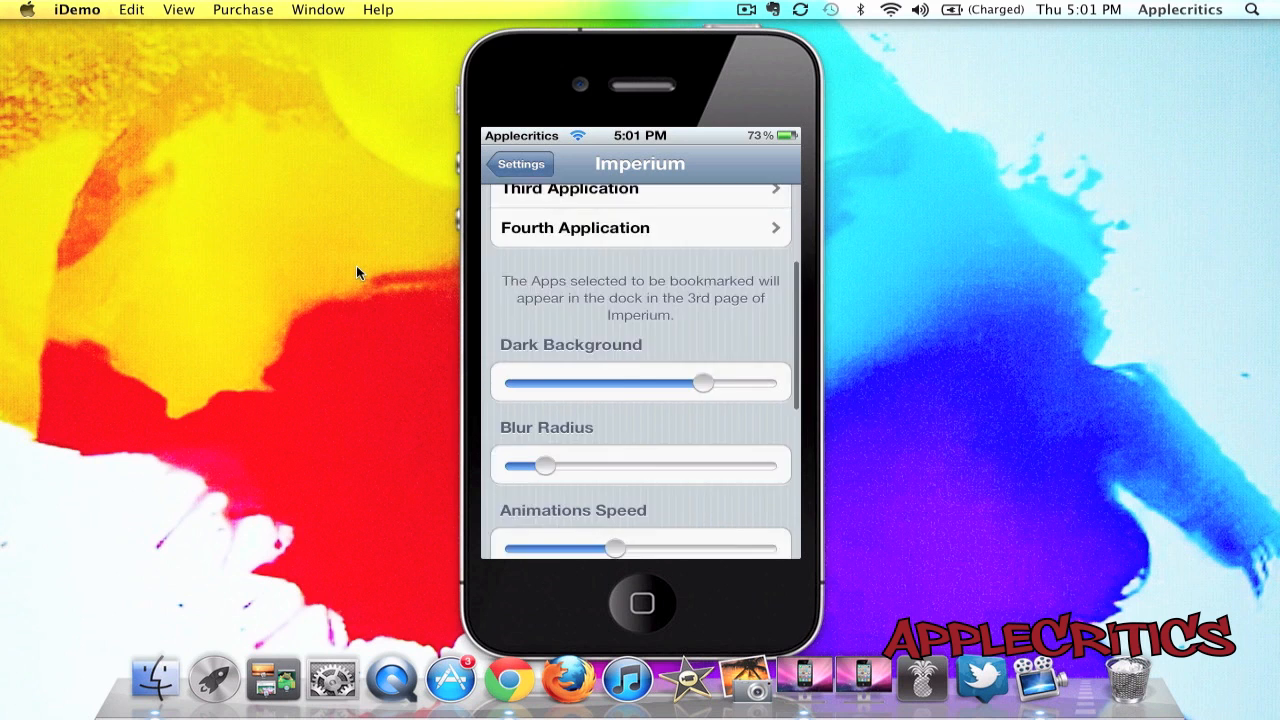
scroll(down, 3)
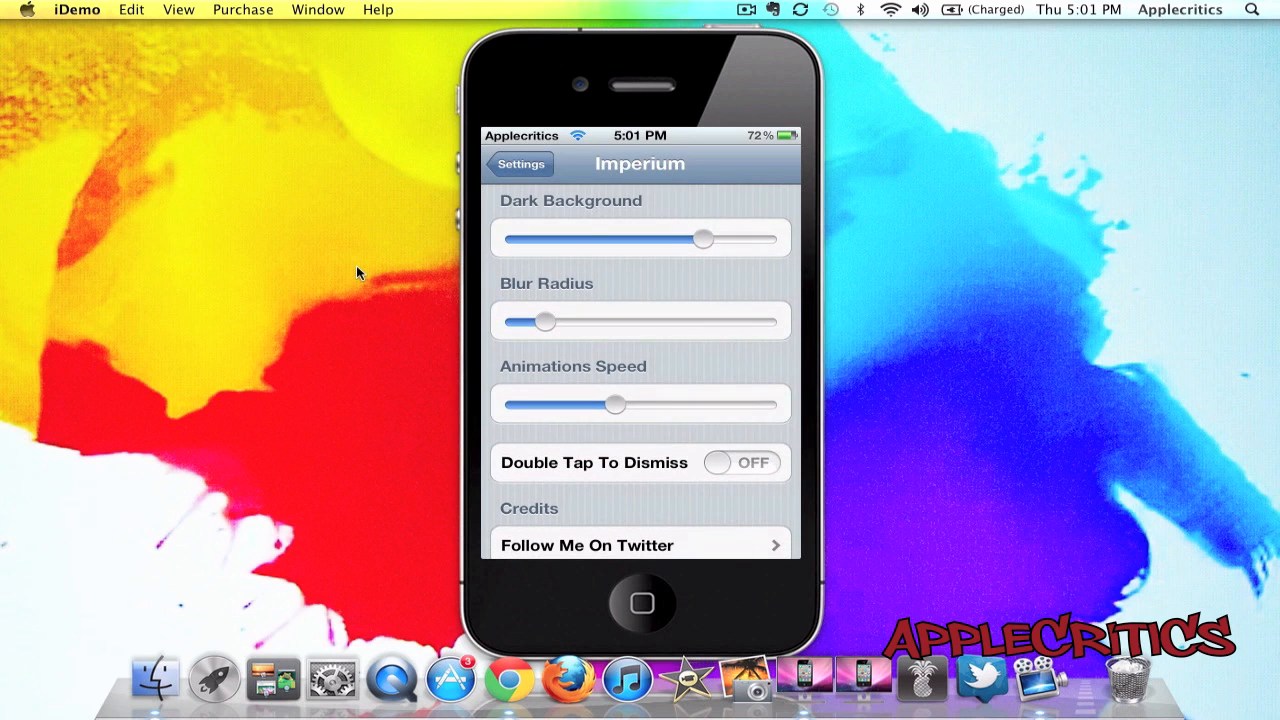
scroll(down, 3)
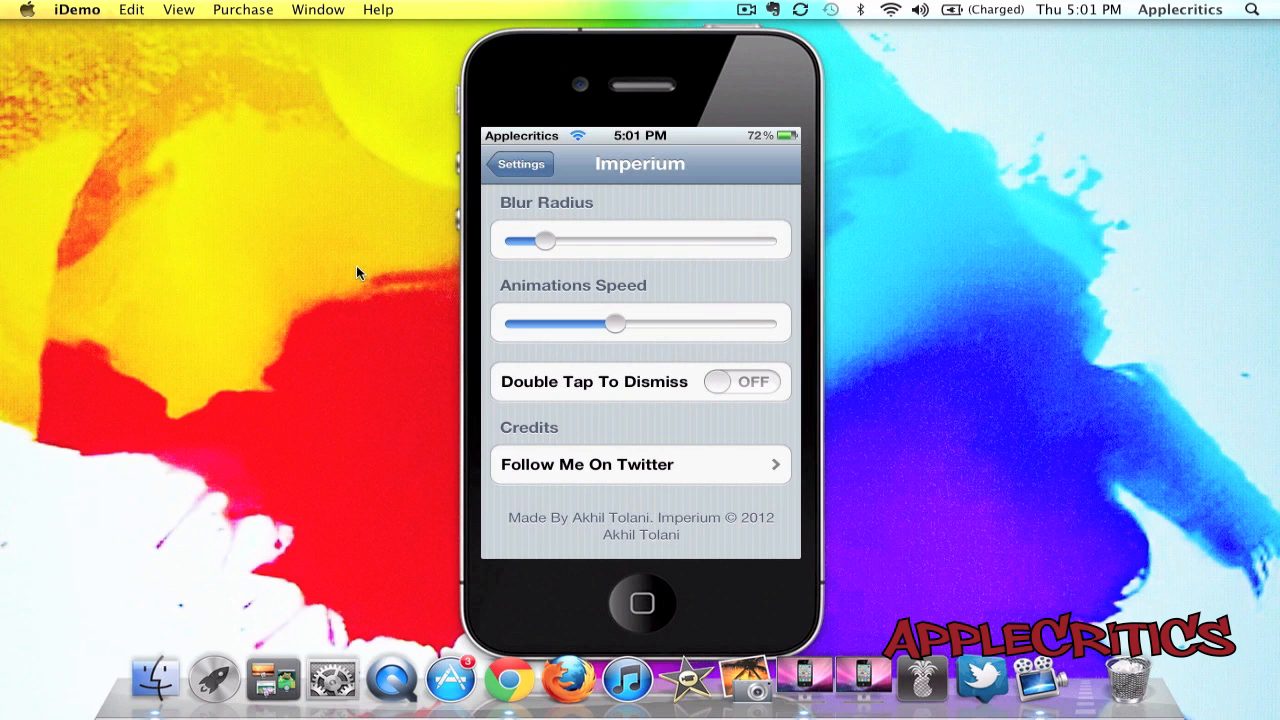
scroll(down, 3)
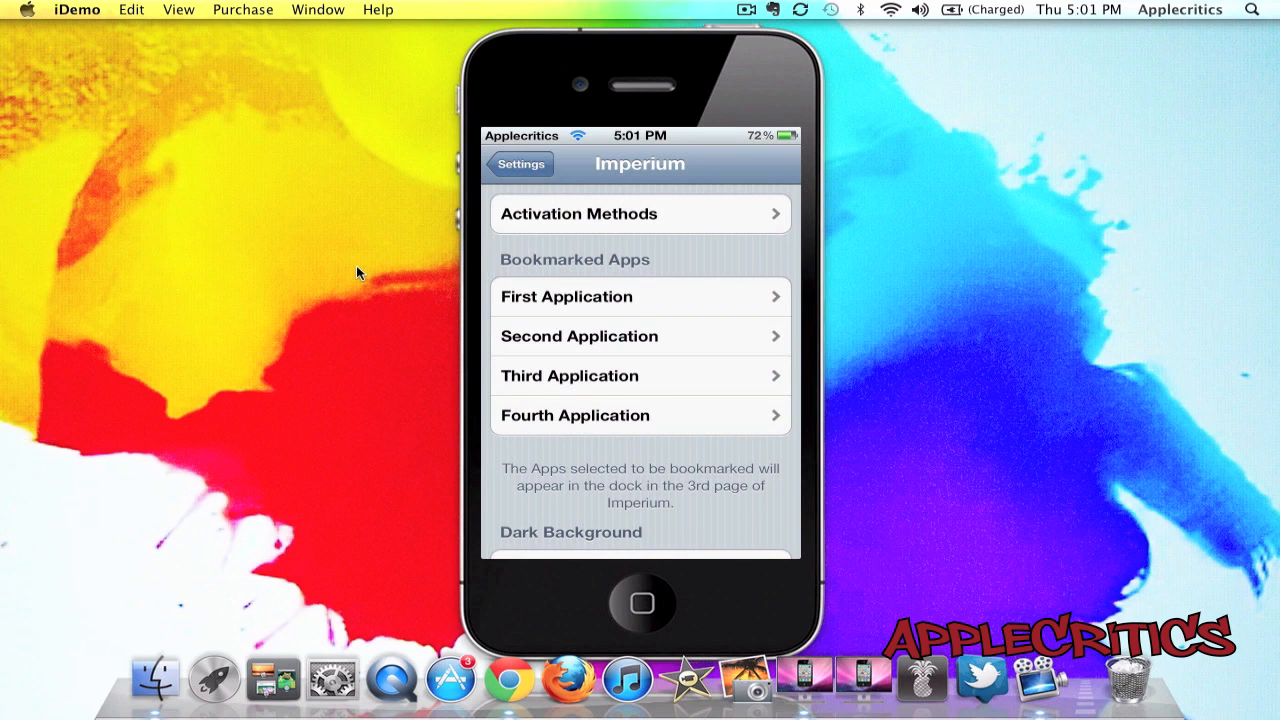
click(639, 296)
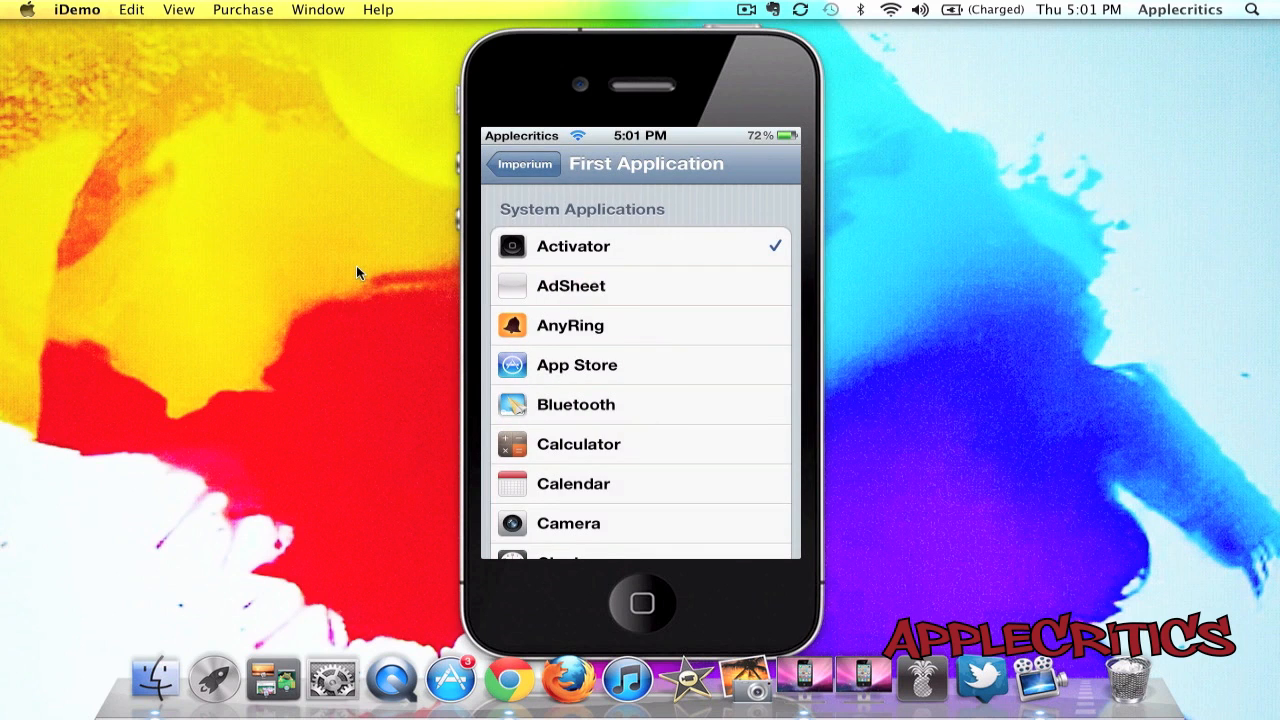
click(517, 163)
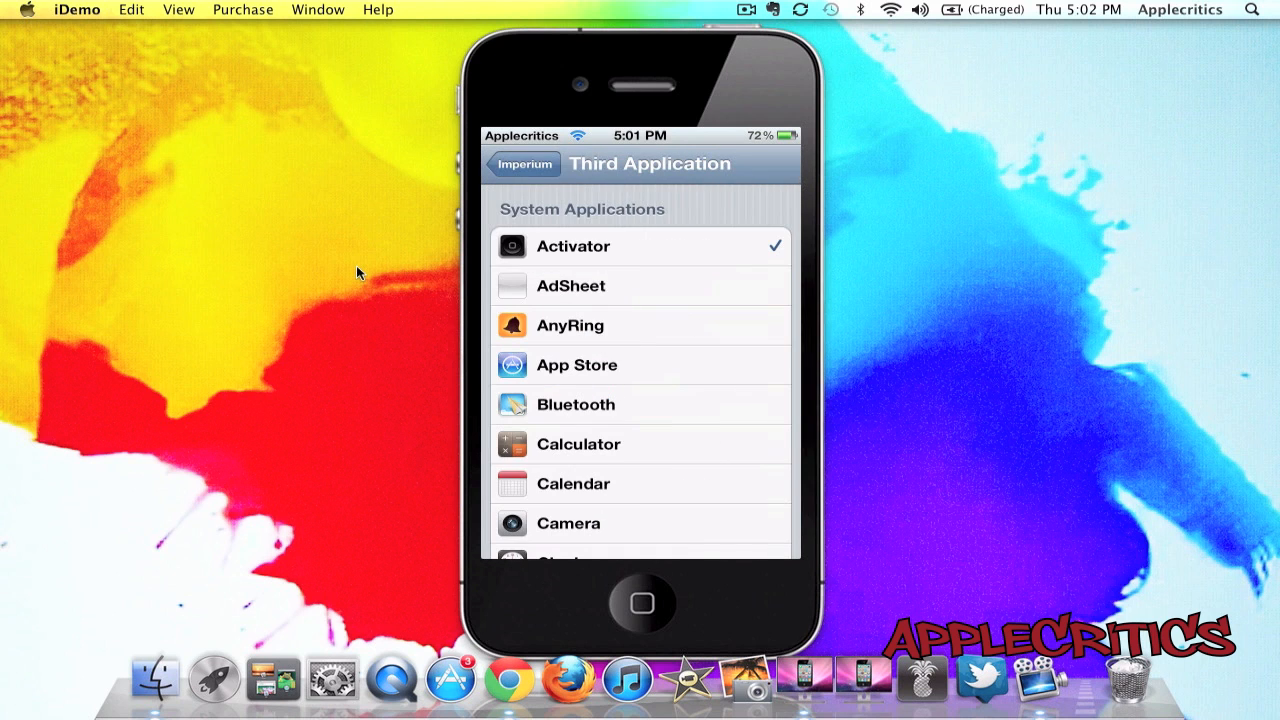
- Scroll through the app choices for the Third and Fourth Application bookmarks
scroll(down, 3)
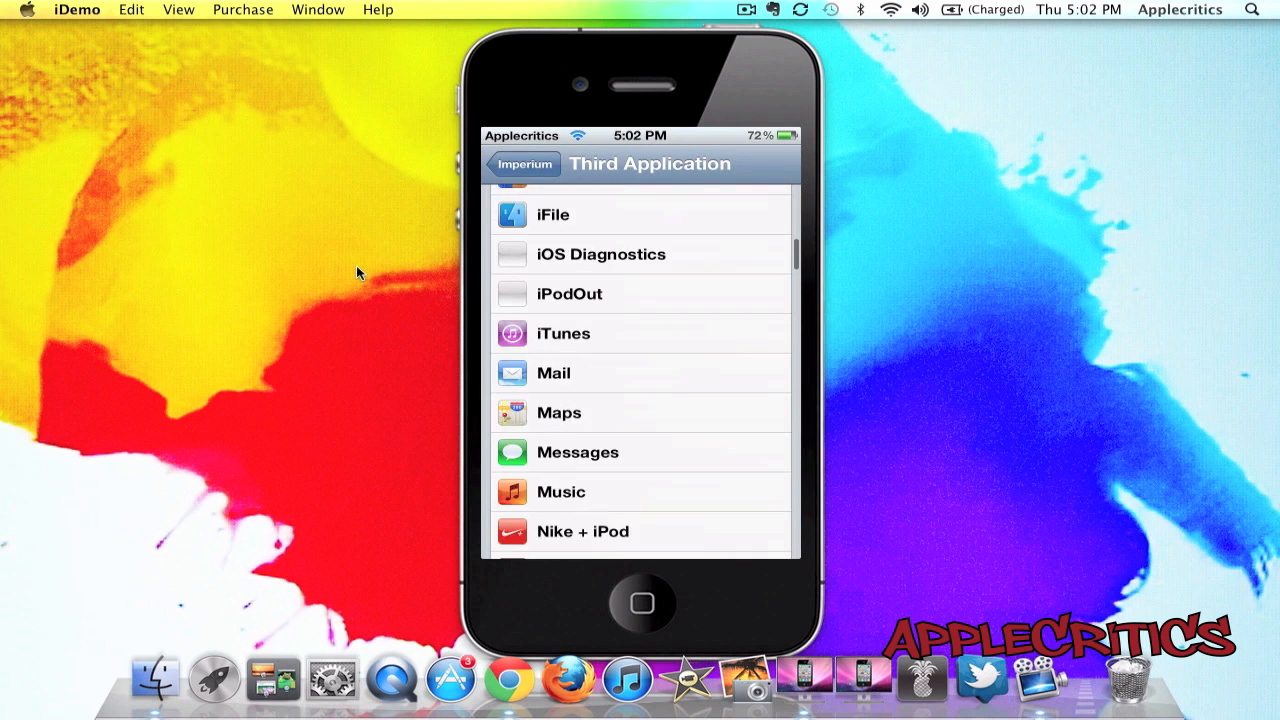
scroll(down, 3)
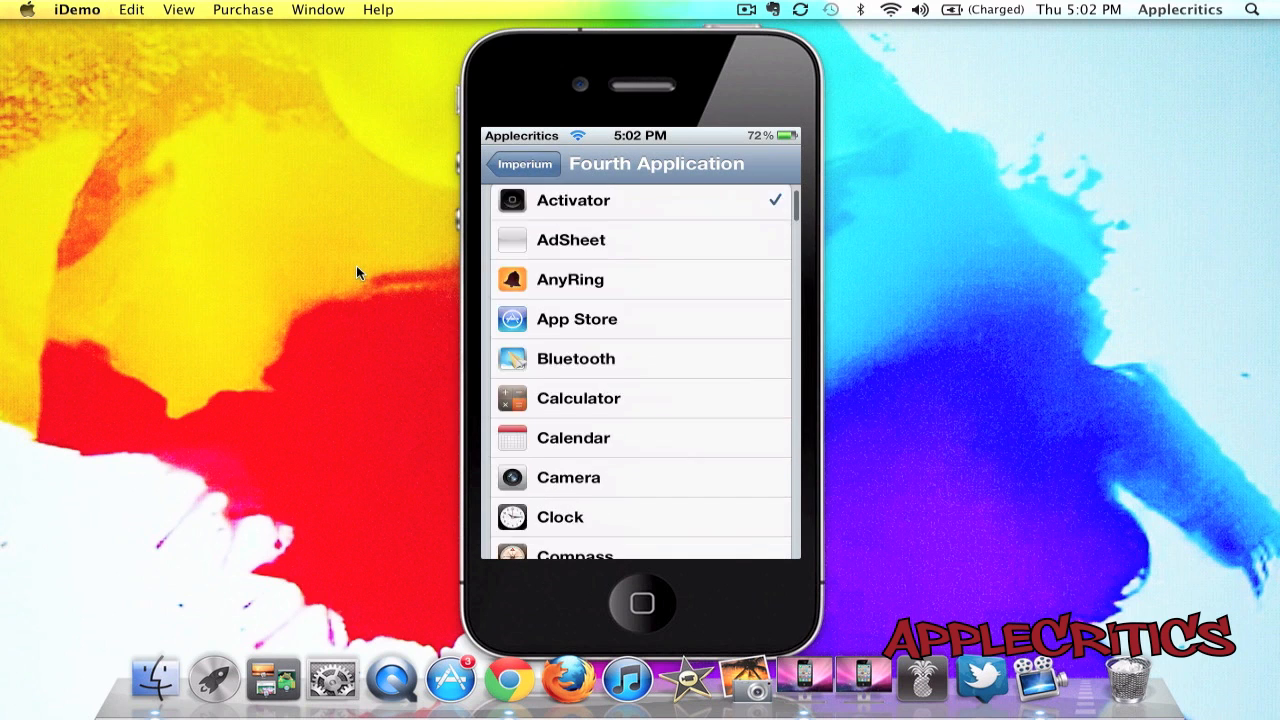
scroll(down, 3)
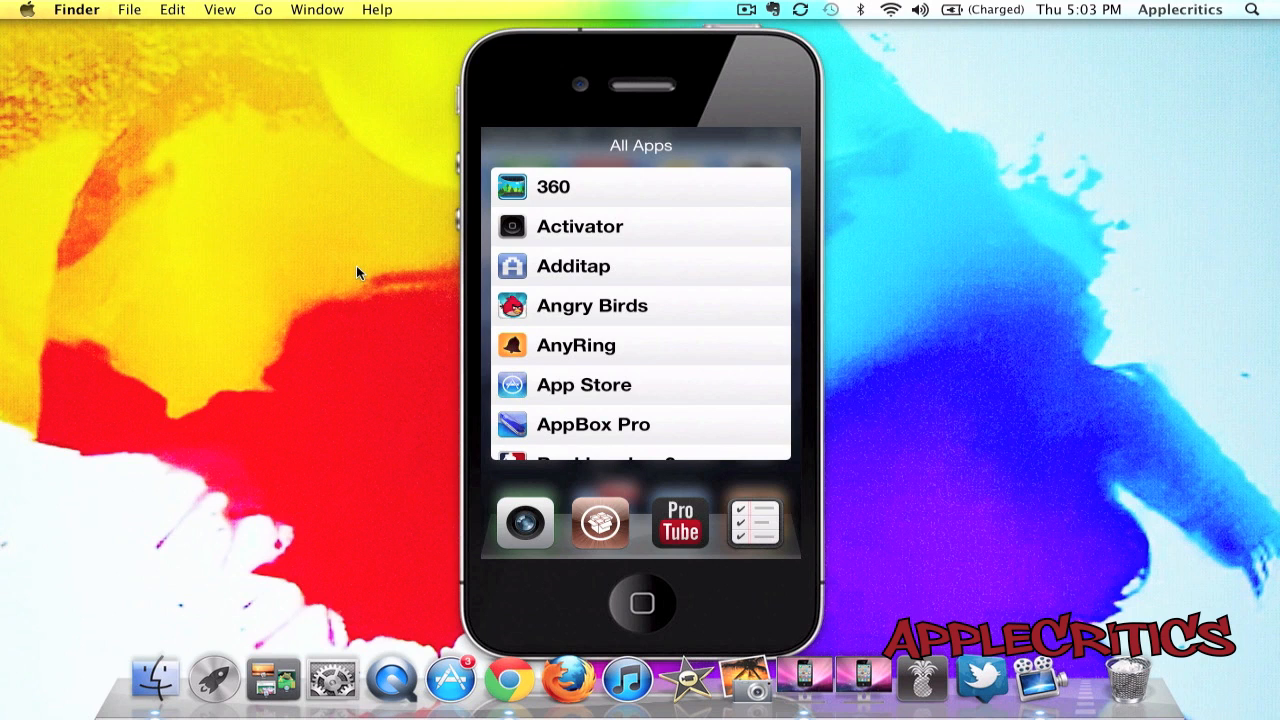
- Scroll the All Apps list to reveal Backbreaker 2 above the four-app dock
scroll(down, 3)
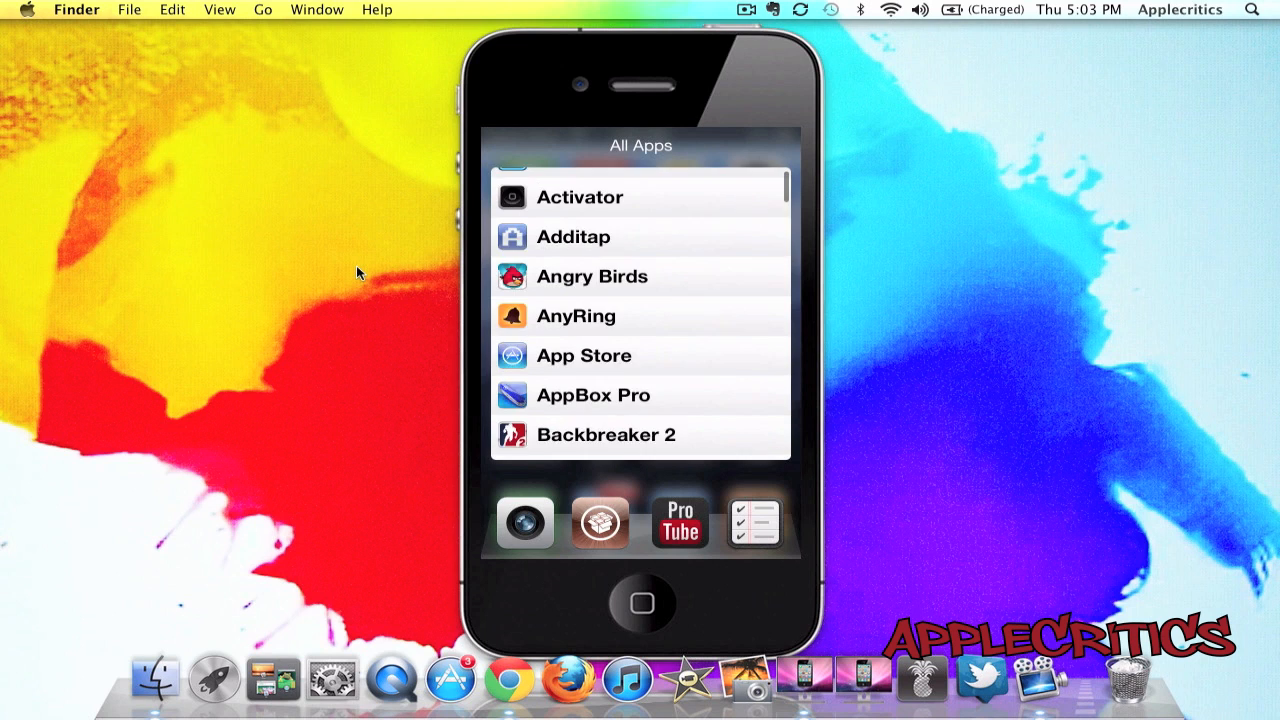